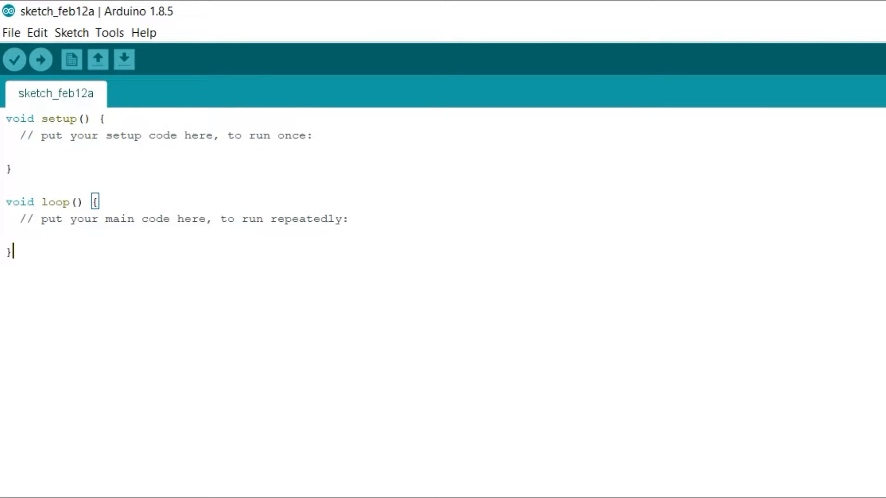
{"action": "mouse_move", "coordinate": [111, 50]}
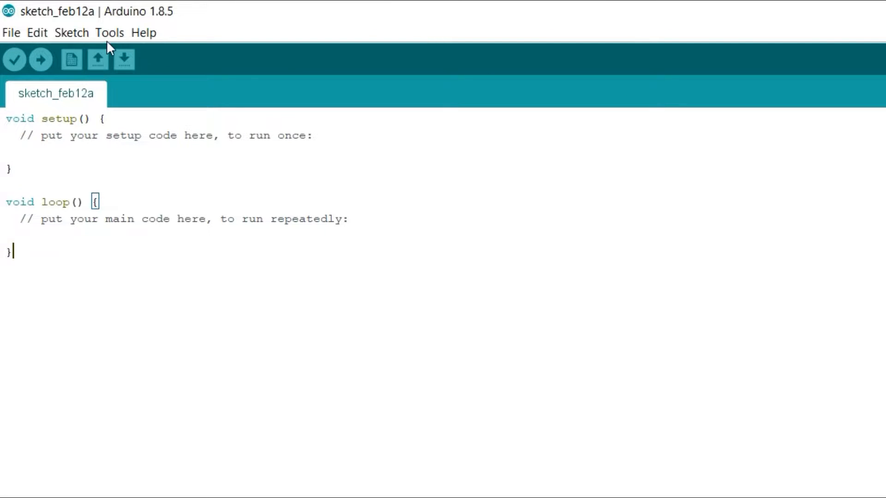
{"action": "left_click", "coordinate": [110, 33]}
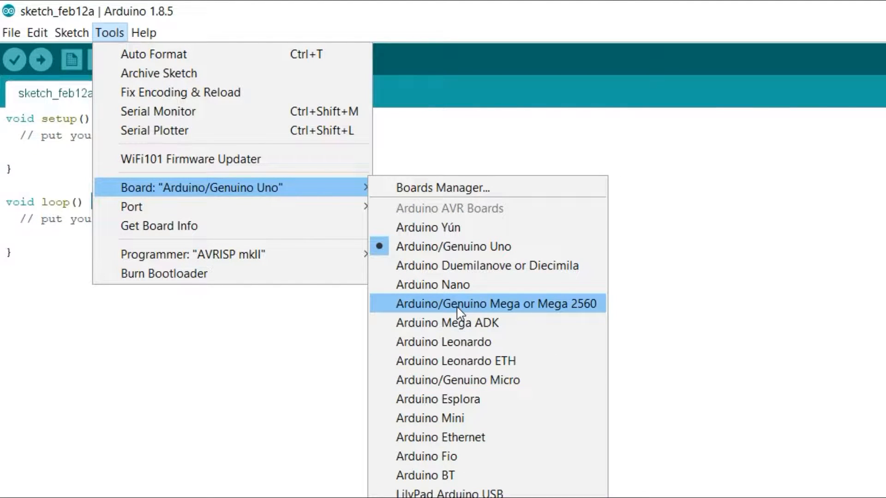
{"action": "left_click", "coordinate": [494, 304]}
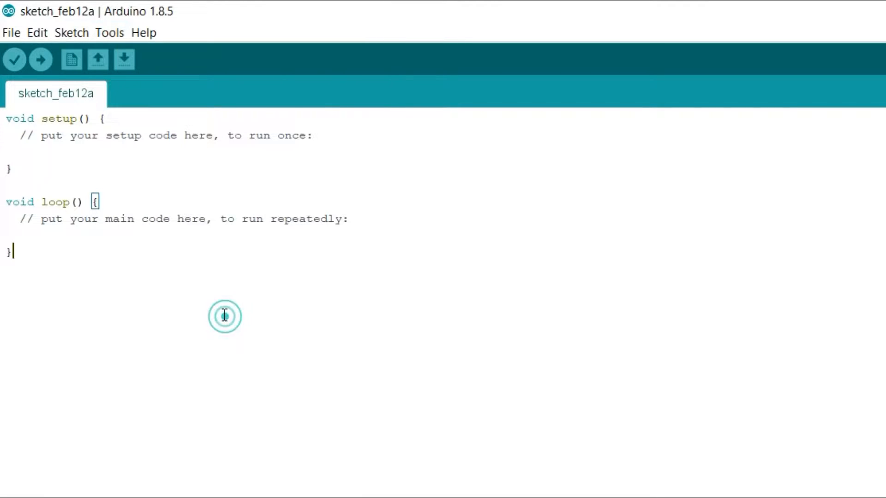
{"action": "mouse_move", "coordinate": [10, 33]}
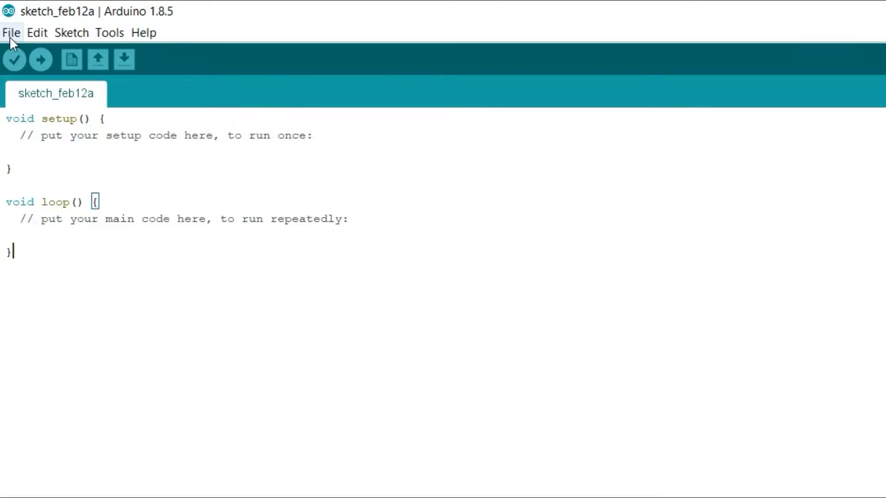
{"action": "left_click", "coordinate": [11, 32]}
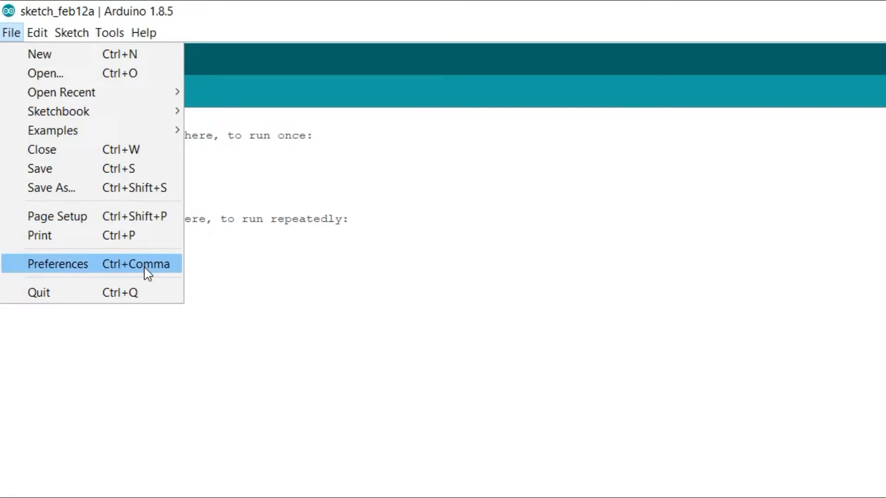
{"action": "left_click", "coordinate": [58, 264]}
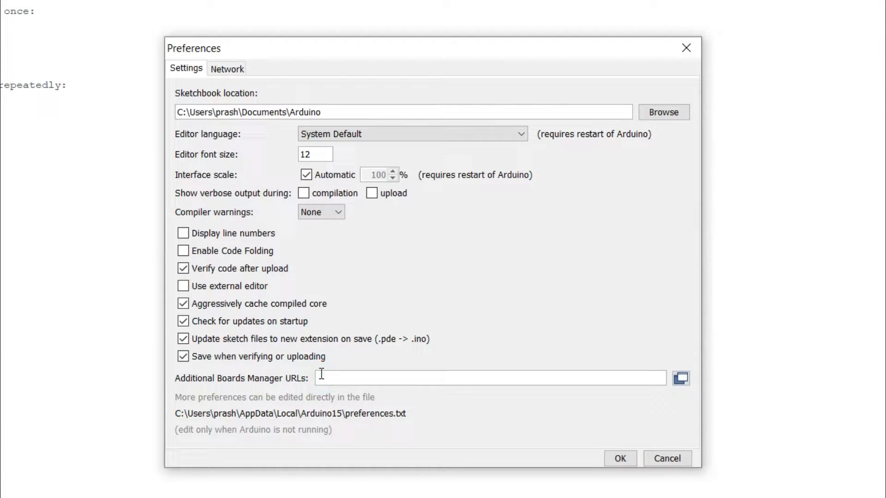
{"action": "type", "text": "http://arduino.esp8266.com/stable/package_esp8266com_index.json"}
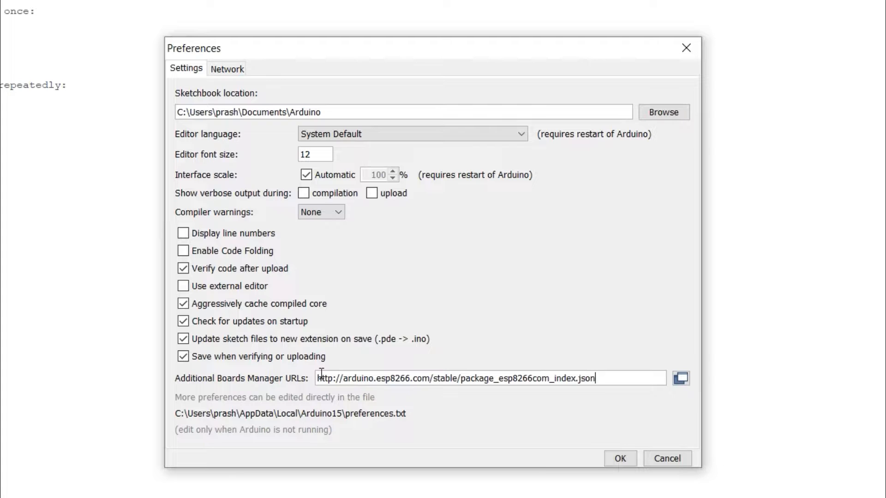
{"action": "left_click", "coordinate": [96, 29]}
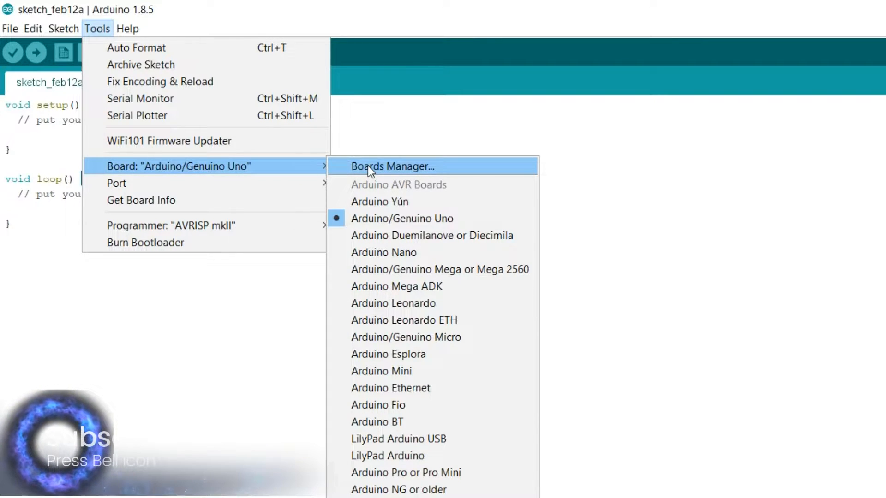
Open Boards Manager and wait for the platforms index to download.
{"action": "left_click", "coordinate": [393, 166]}
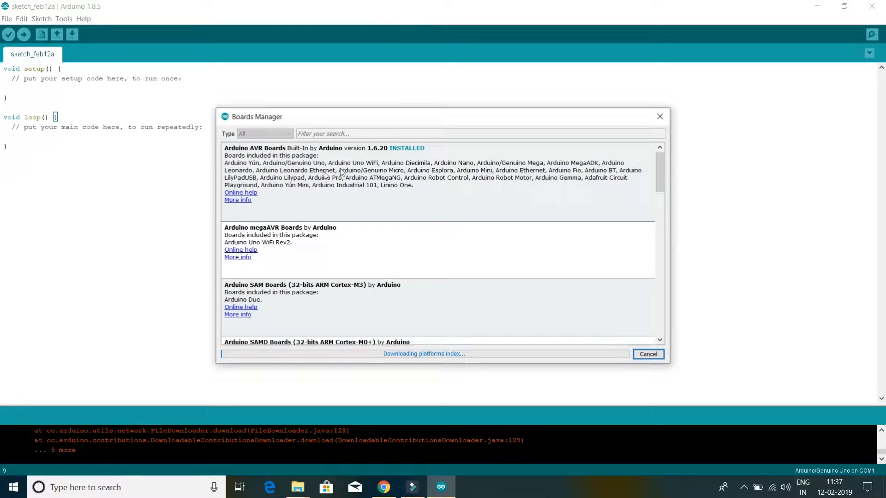
{"action": "mouse_move", "coordinate": [480, 226]}
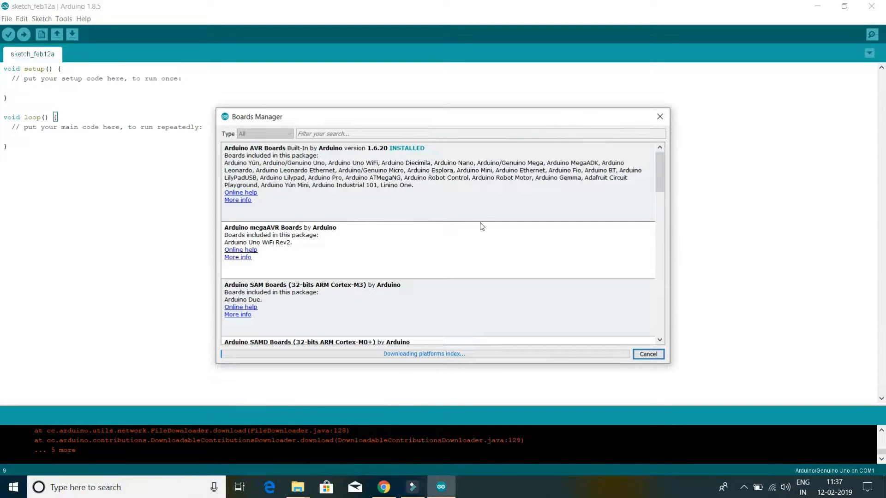
{"action": "mouse_move", "coordinate": [450, 302]}
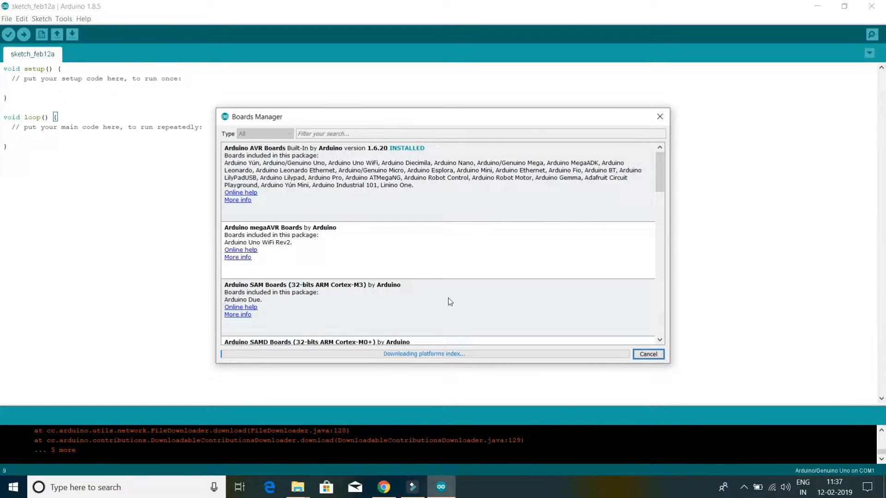
{"action": "mouse_move", "coordinate": [405, 355]}
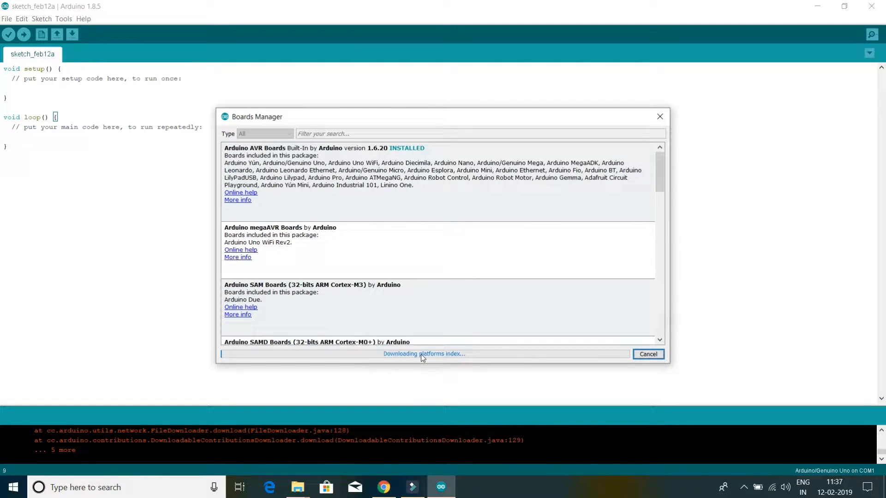
{"action": "mouse_move", "coordinate": [461, 357]}
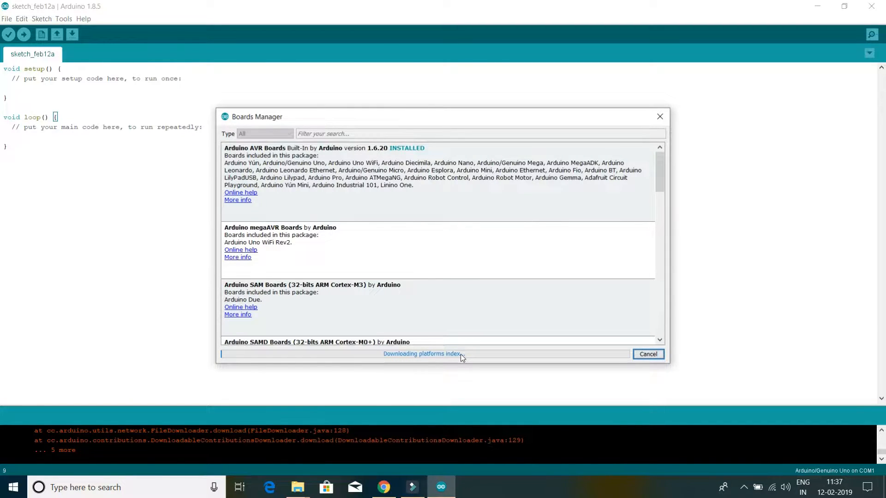
{"action": "mouse_move", "coordinate": [478, 358]}
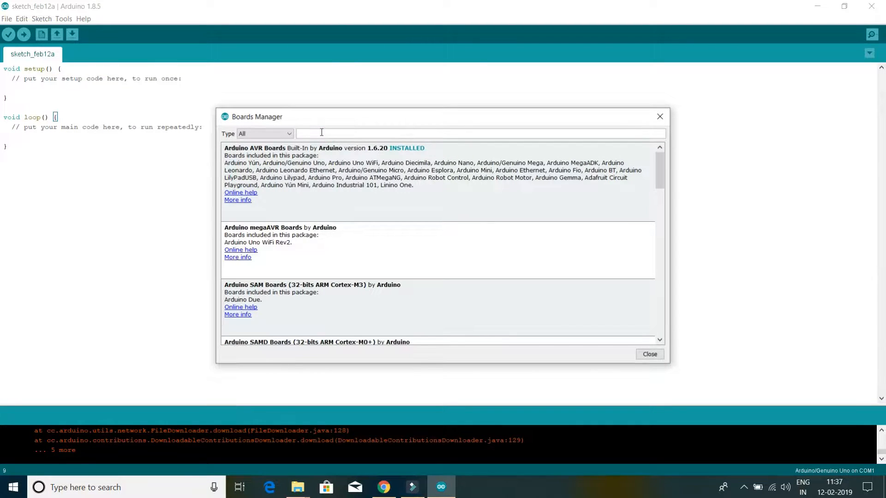
Filter Boards Manager by 'nodemcu' and install the ESP8266 Community esp8266 package.
{"action": "type", "text": "node"}
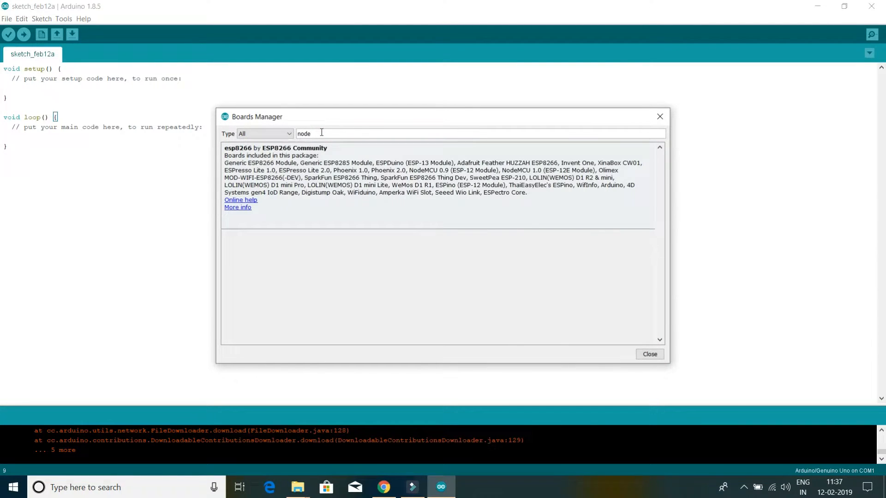
{"action": "type", "text": "mcu"}
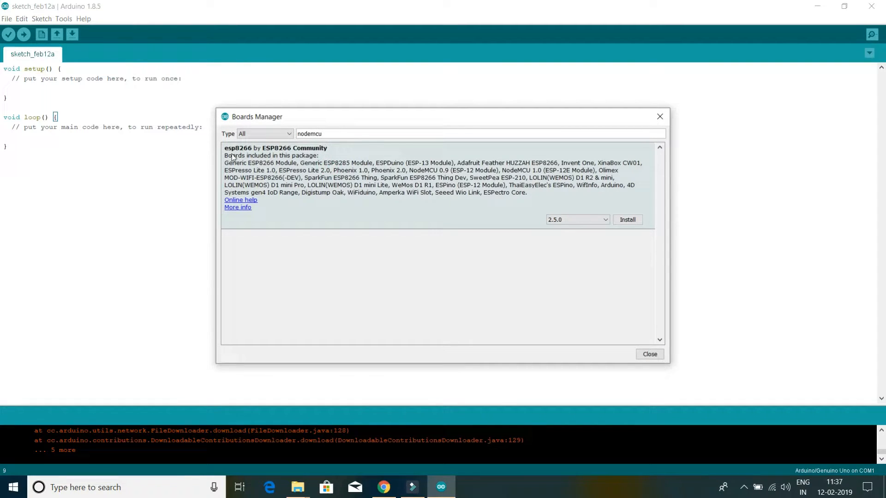
{"action": "mouse_move", "coordinate": [484, 221]}
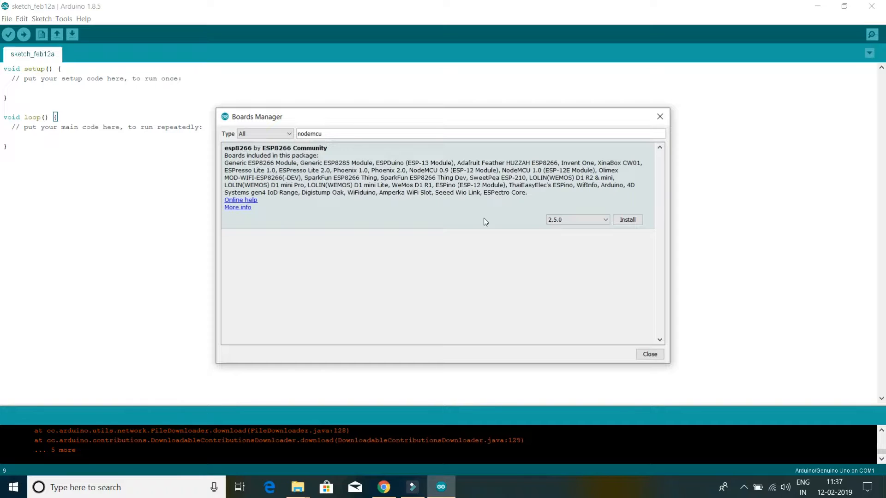
{"action": "left_click", "coordinate": [627, 220]}
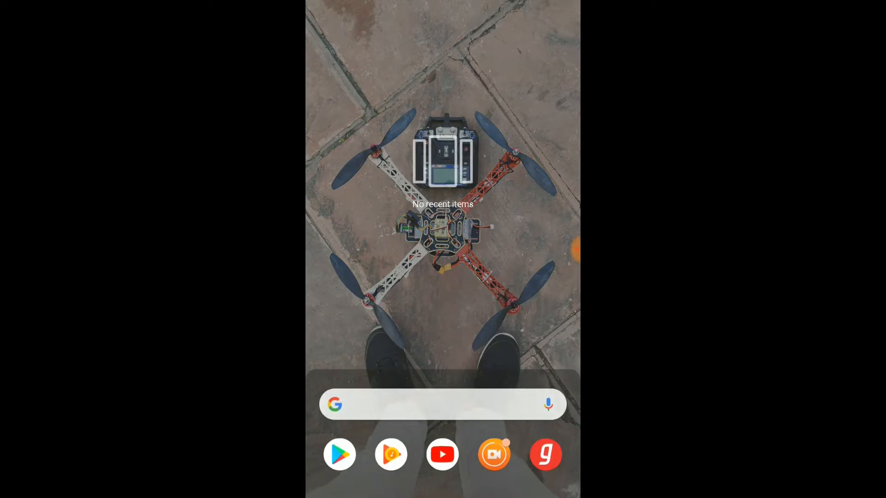
Search Play Store for 'blynk' and install the Blynk IoT app.
{"action": "left_click", "coordinate": [339, 454]}
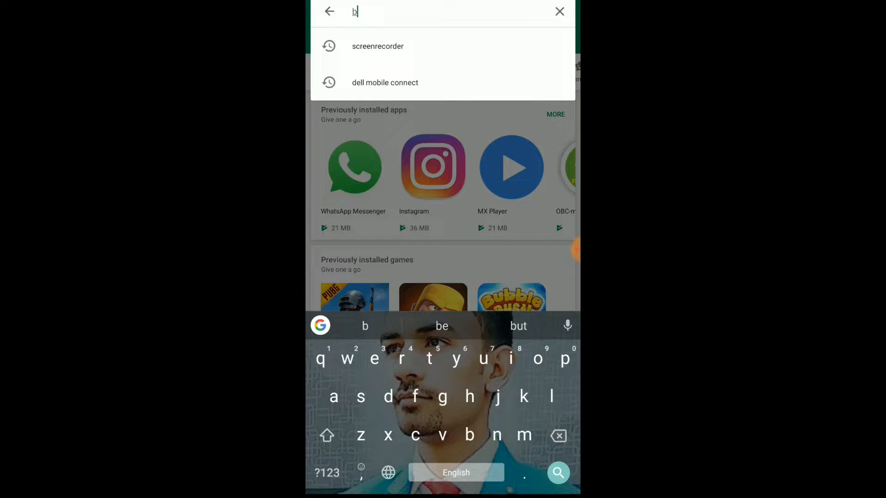
{"action": "type", "text": "lynk"}
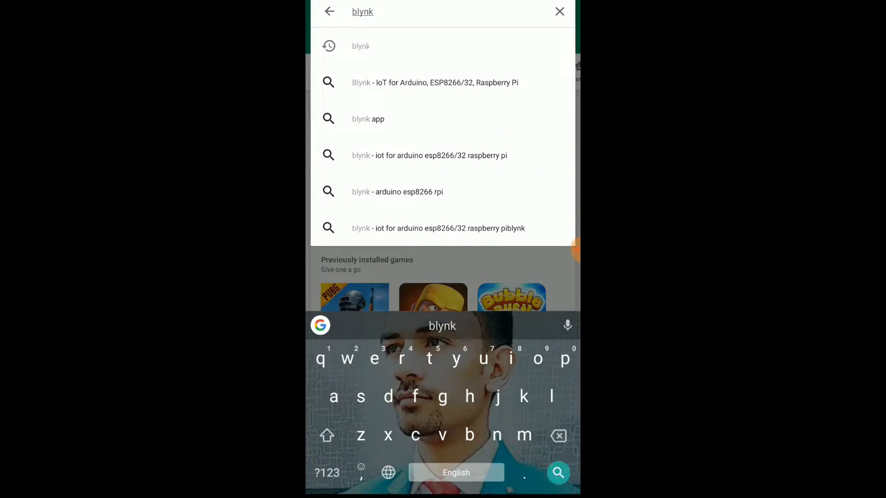
{"action": "left_click", "coordinate": [435, 83]}
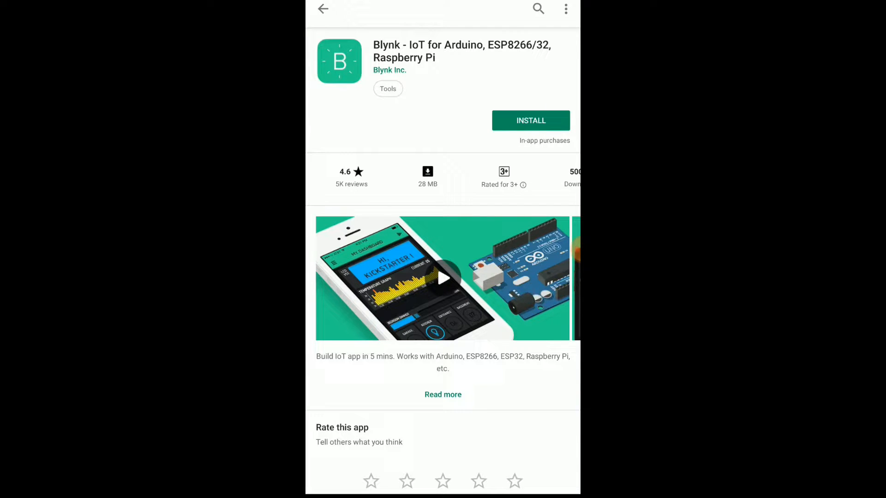
{"action": "left_click", "coordinate": [530, 121]}
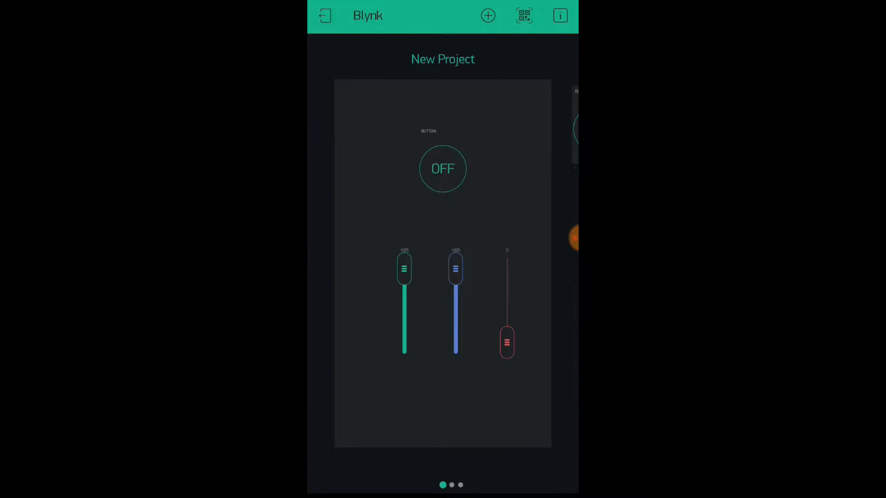
Create a new Blynk project named 'Internet Controlled' and open the hardware list.
{"action": "scroll", "scroll_direction": "left", "scroll_amount": 3}
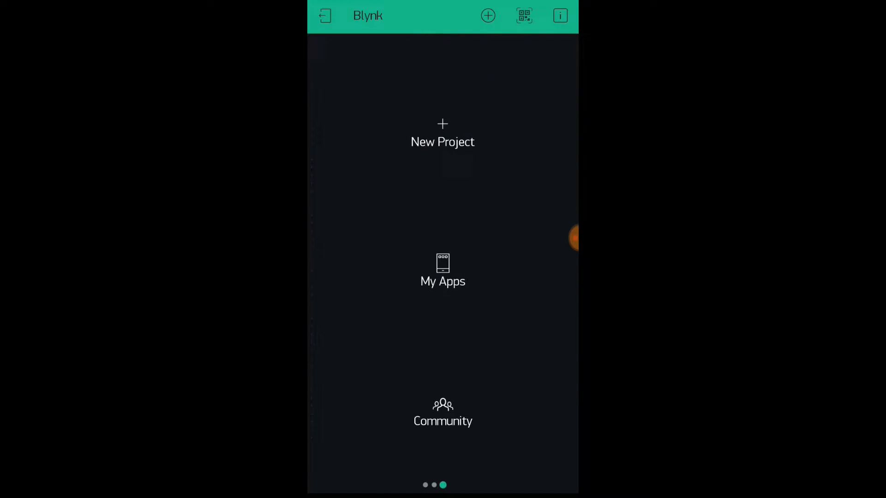
{"action": "left_click", "coordinate": [443, 133]}
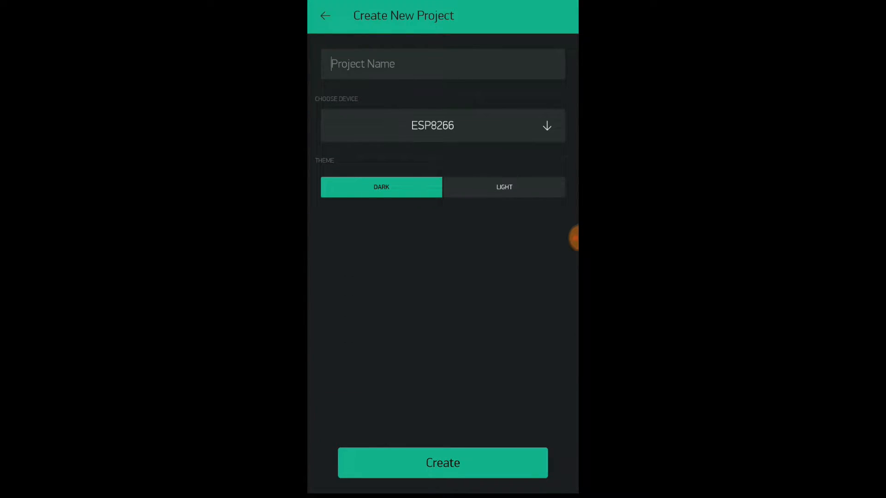
{"action": "left_click", "coordinate": [442, 63]}
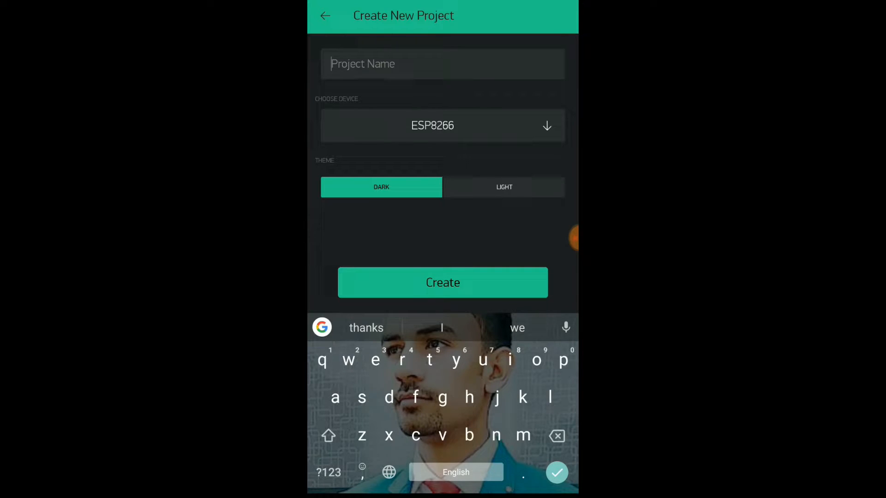
{"action": "type", "text": "Intern"}
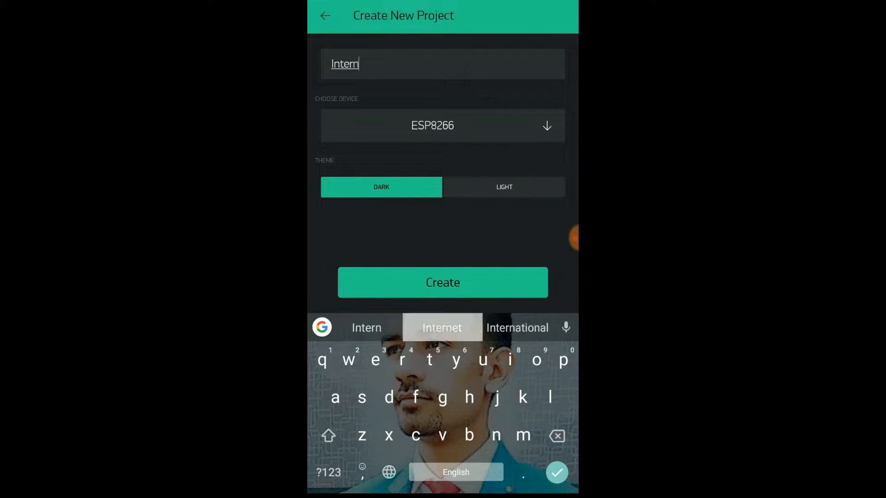
{"action": "left_click", "coordinate": [442, 126]}
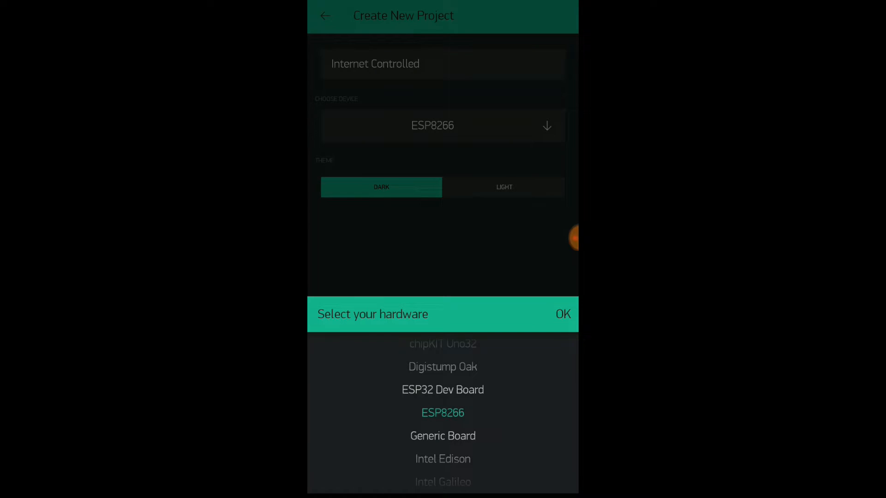
Choose NodeMCU hardware, Wi-Fi connection and the LIGHT theme, then create the project.
{"action": "scroll", "scroll_direction": "down", "scroll_amount": 3}
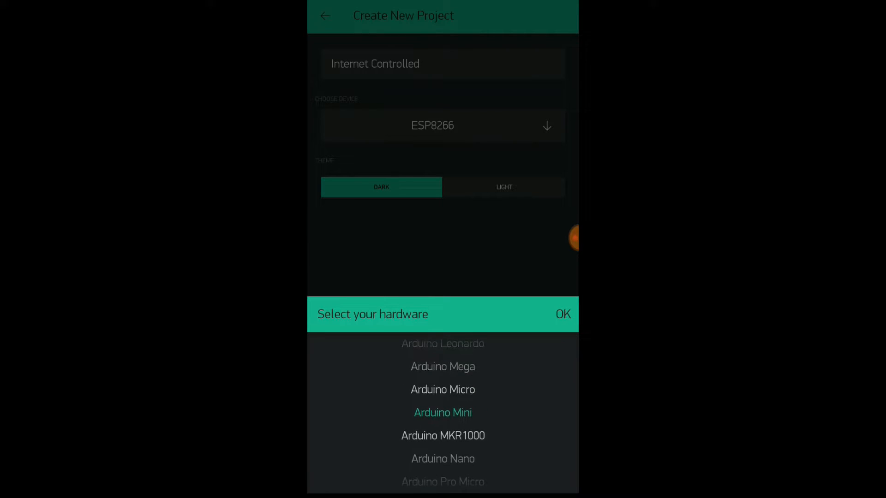
{"action": "scroll", "scroll_direction": "down", "scroll_amount": 3}
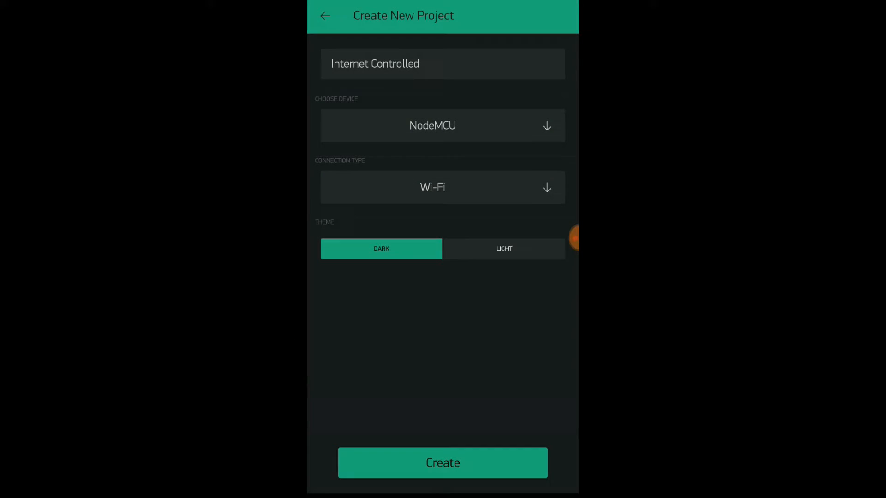
{"action": "left_click", "coordinate": [443, 186]}
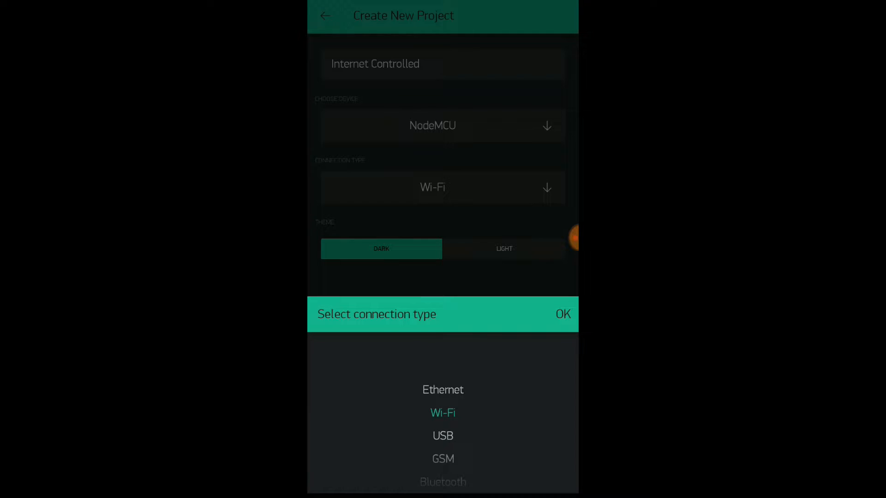
{"action": "left_click", "coordinate": [561, 314]}
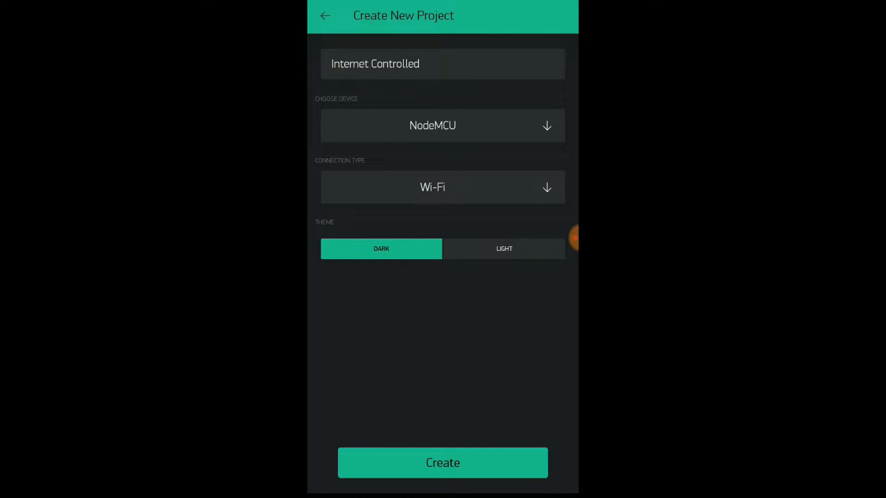
{"action": "left_click", "coordinate": [503, 248]}
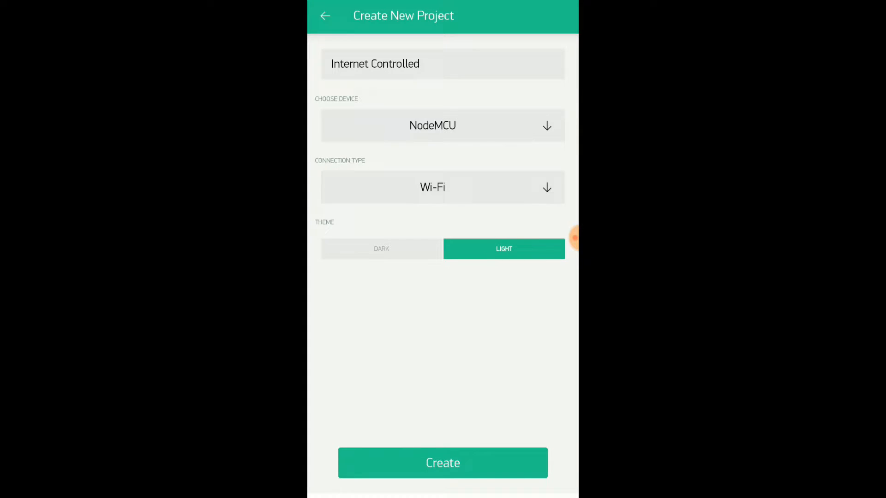
{"action": "left_click", "coordinate": [442, 462]}
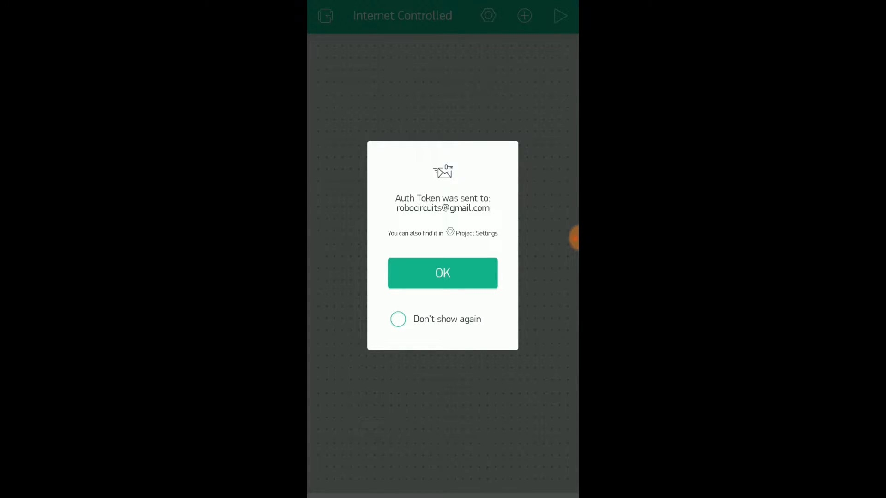
Dismiss the Auth Token notice and add a button widget to the canvas.
{"action": "left_click", "coordinate": [442, 273]}
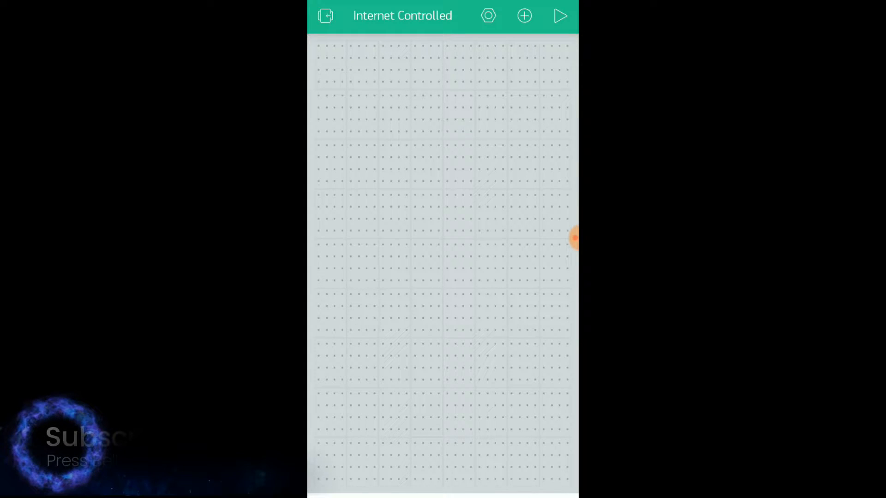
{"action": "left_click", "coordinate": [524, 15]}
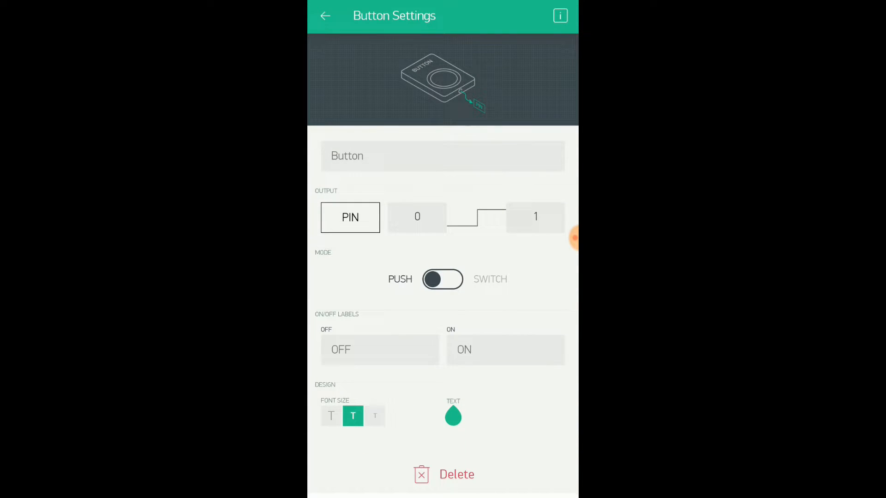
Label a button 'Up' on digital pin D0 and assign other buttons to D1 and D2.
{"action": "left_click", "coordinate": [442, 156]}
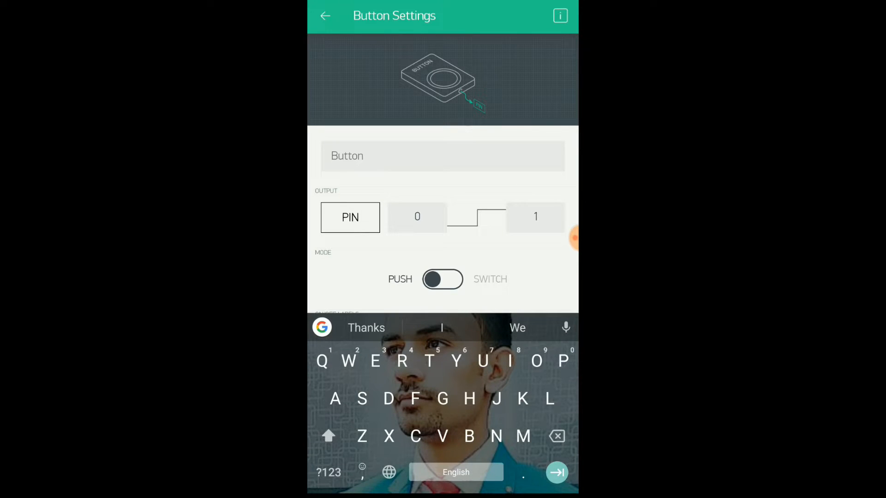
{"action": "type", "text": "Up"}
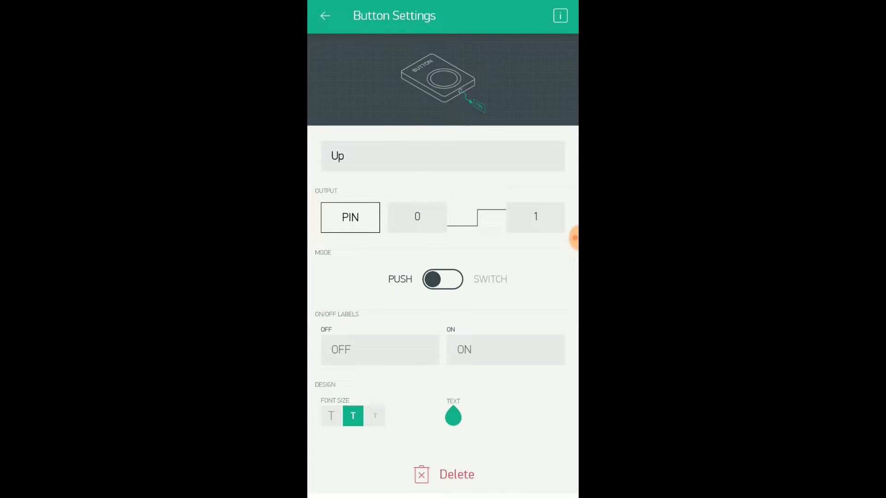
{"action": "left_click", "coordinate": [350, 218]}
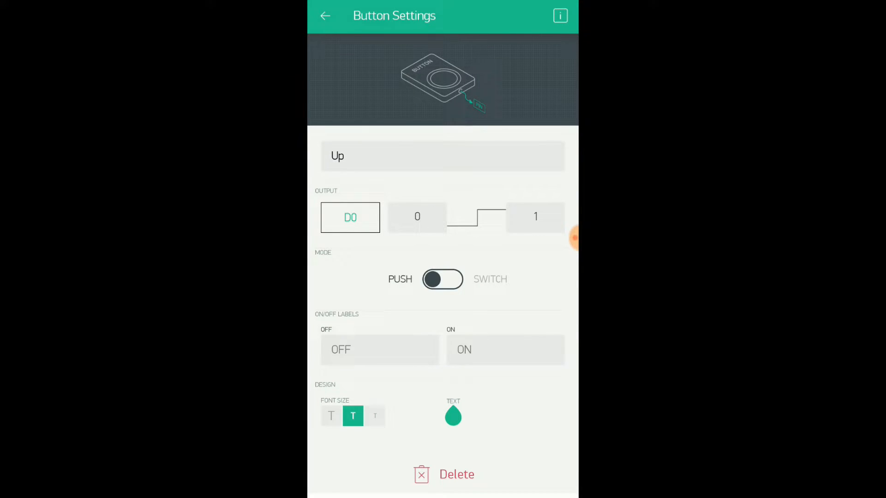
{"action": "left_click", "coordinate": [324, 15]}
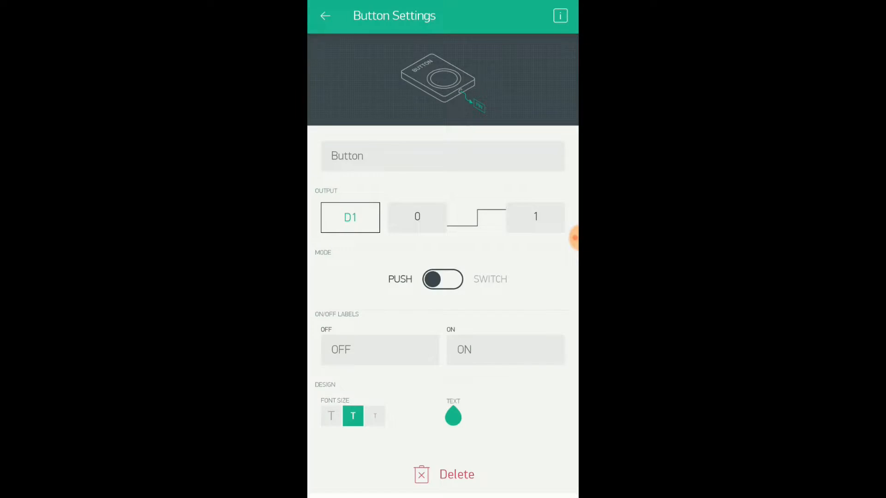
{"action": "left_click", "coordinate": [350, 217]}
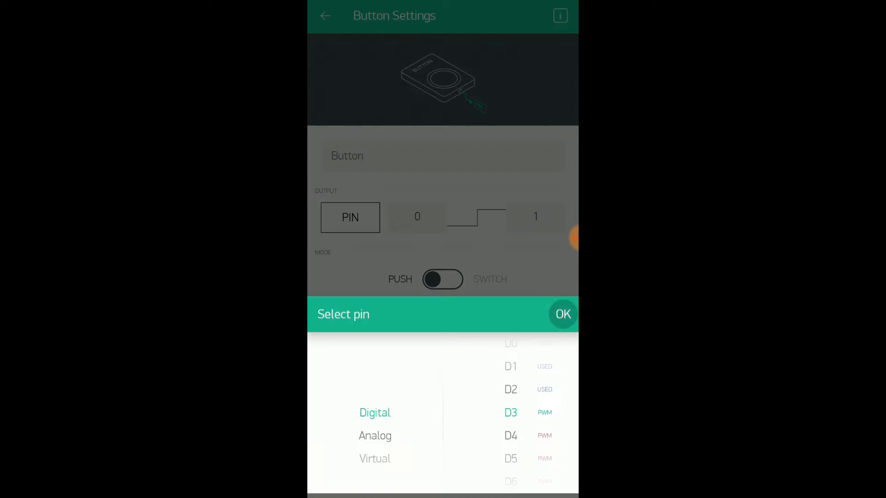
{"action": "left_click", "coordinate": [561, 314]}
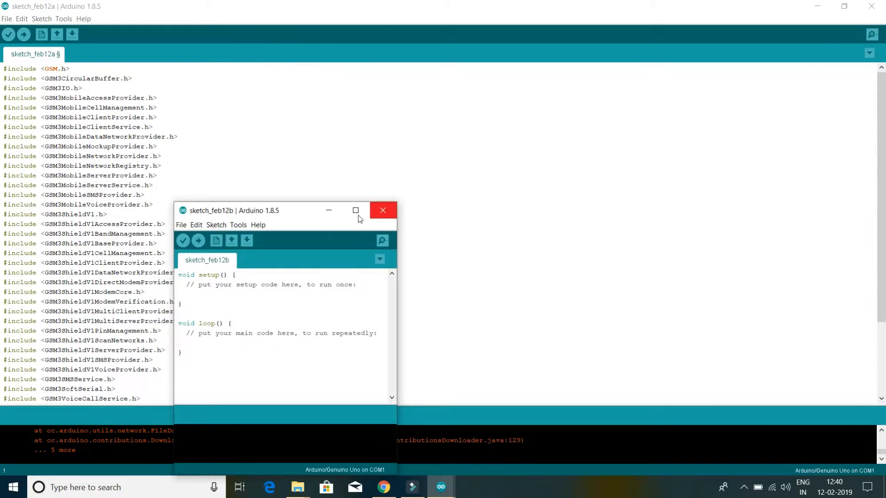
Maximize the new sketch, search Library Manager for 'blynk' and install the Blynk library.
{"action": "left_click", "coordinate": [356, 210]}
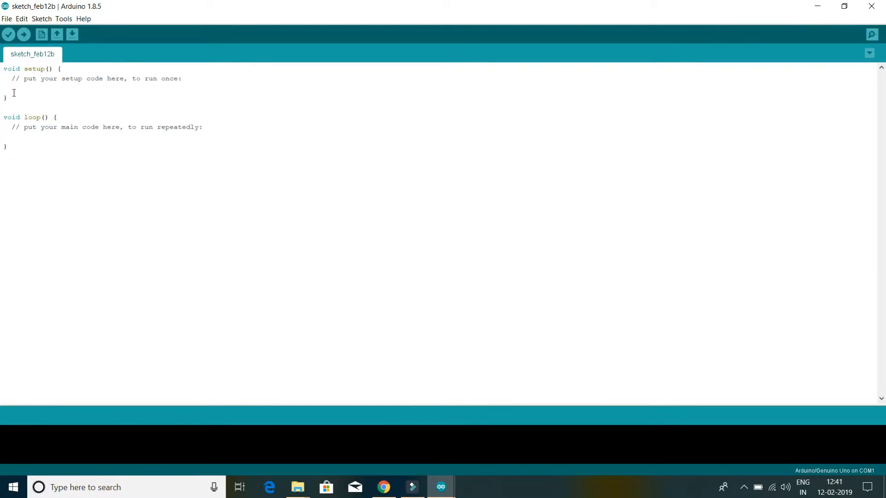
{"action": "left_click", "coordinate": [41, 19]}
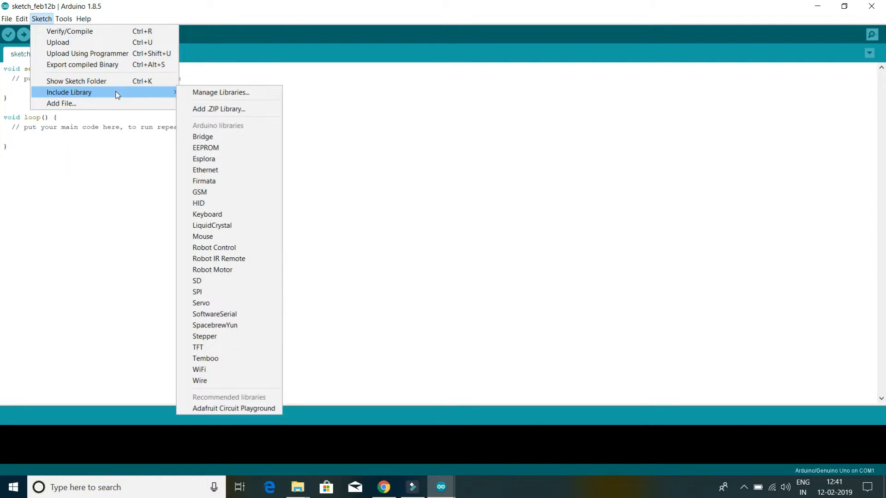
{"action": "mouse_move", "coordinate": [221, 92]}
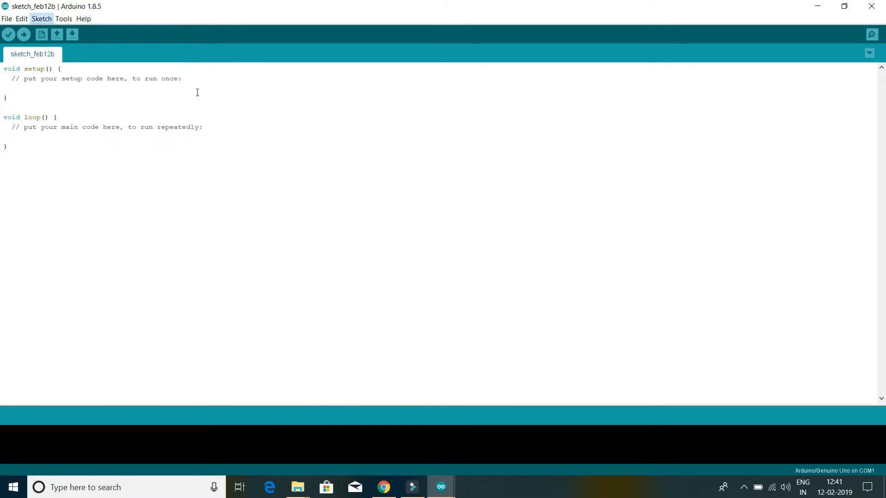
{"action": "left_click", "coordinate": [41, 19]}
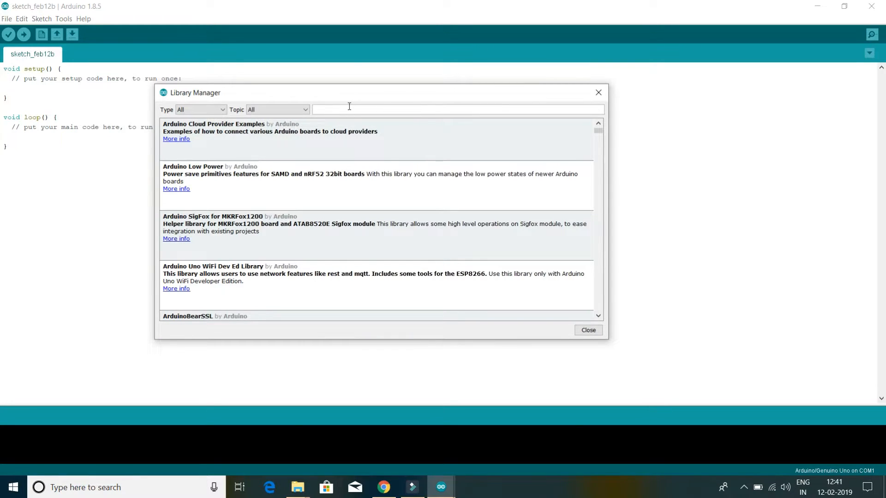
{"action": "type", "text": "blynk"}
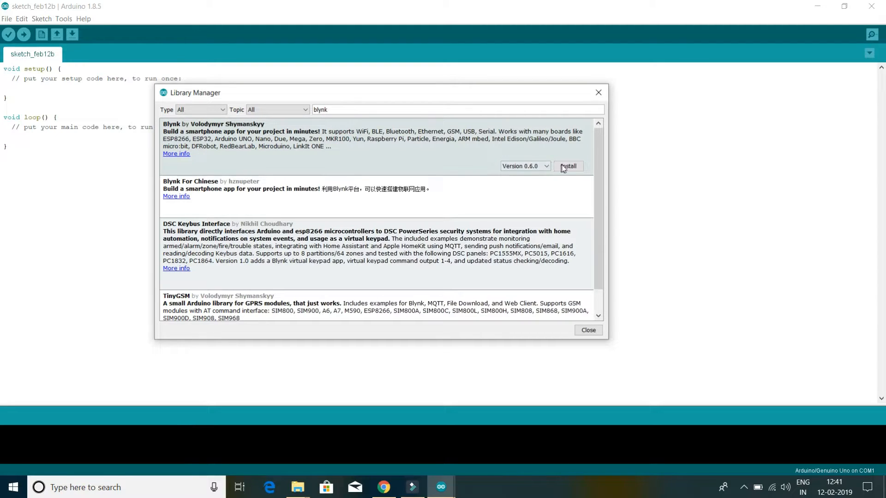
{"action": "left_click", "coordinate": [568, 166]}
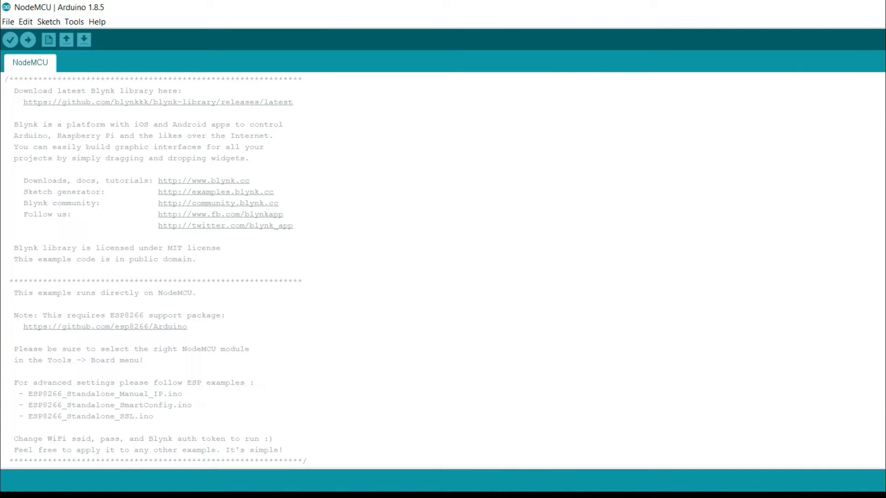
Open the Blynk Boards_WiFi NodeMCU example and bring its window forward.
{"action": "left_click", "coordinate": [8, 22]}
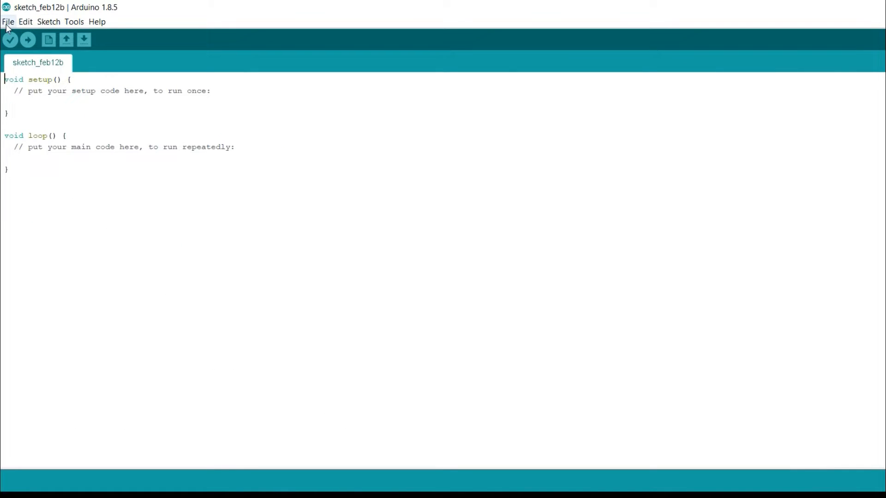
{"action": "left_click", "coordinate": [9, 21]}
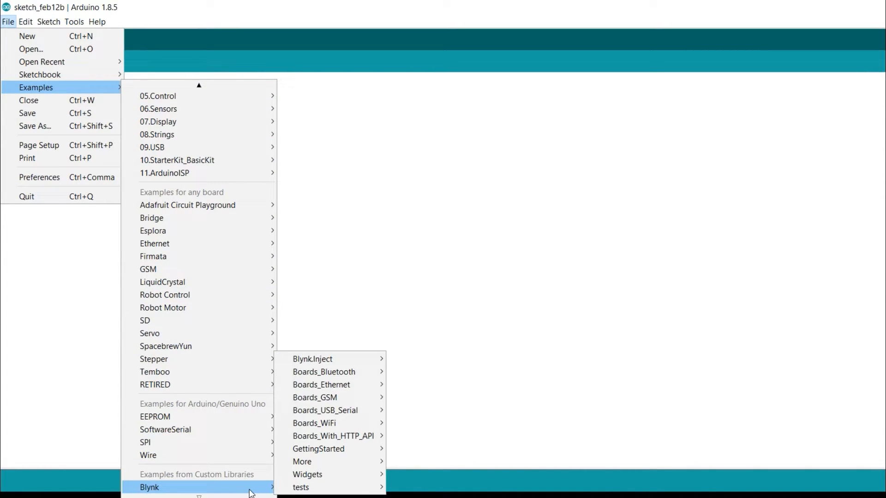
{"action": "mouse_move", "coordinate": [350, 422]}
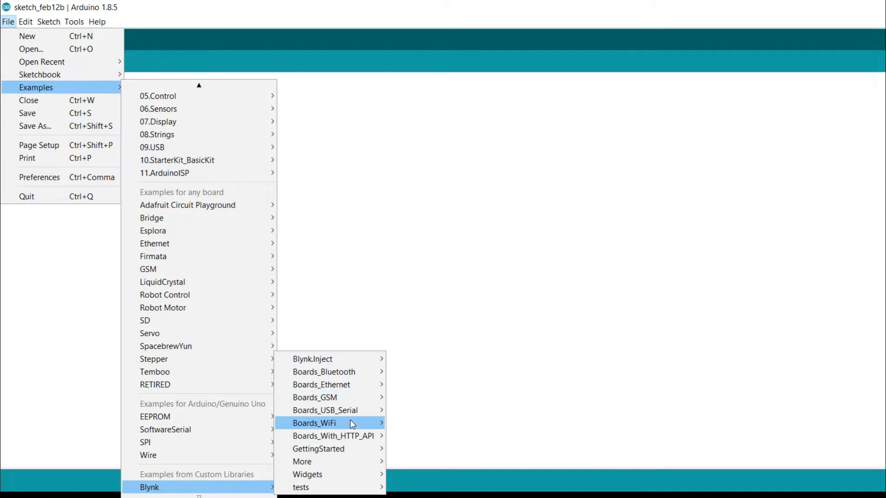
{"action": "mouse_move", "coordinate": [315, 423]}
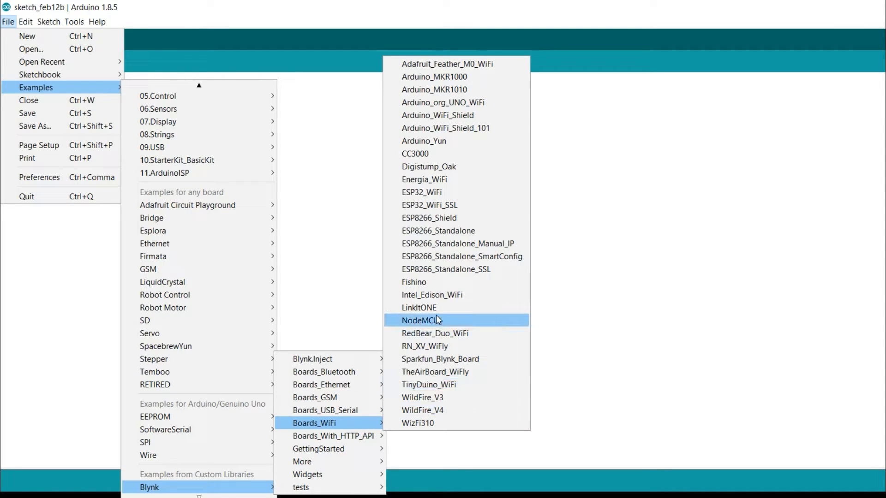
{"action": "left_click", "coordinate": [427, 320]}
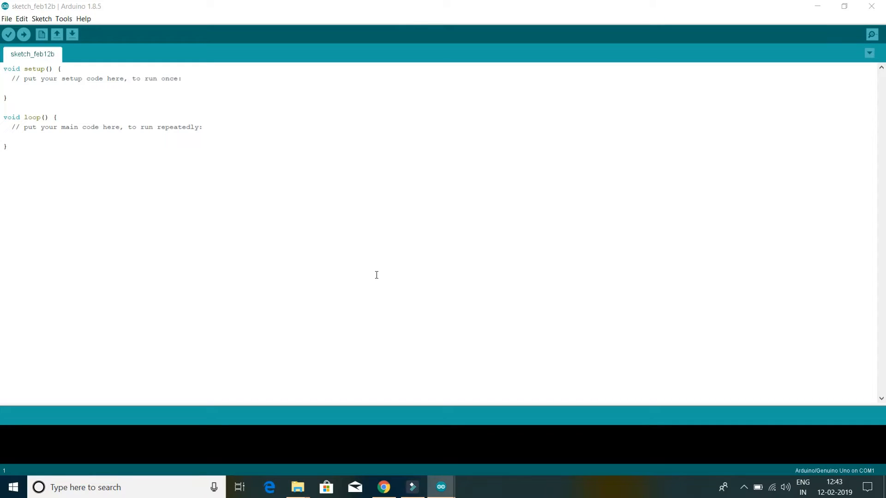
{"action": "mouse_move", "coordinate": [440, 488]}
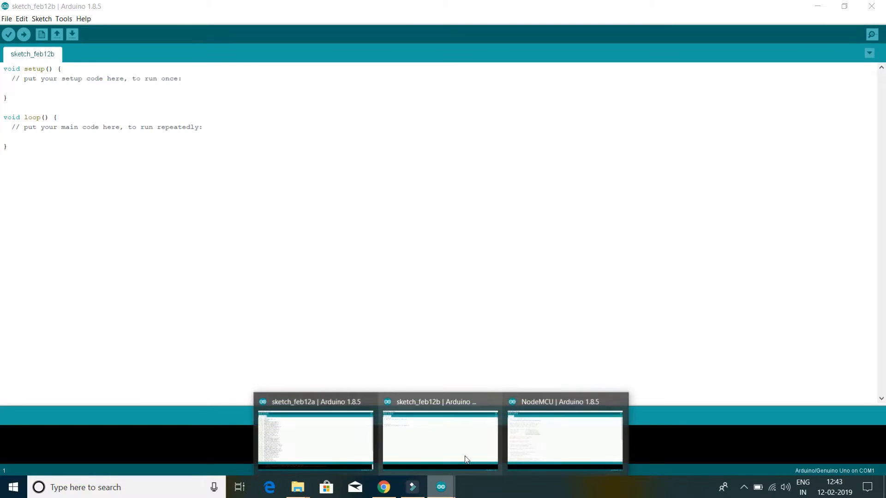
{"action": "left_click", "coordinate": [564, 438]}
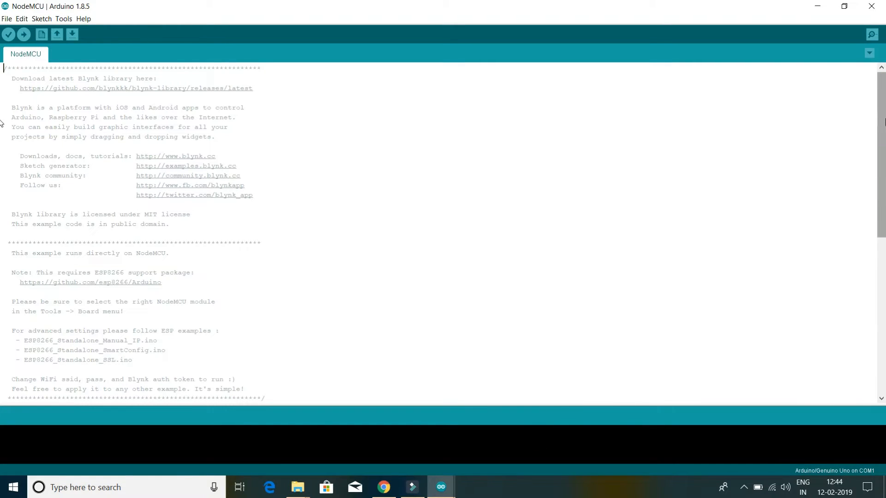
{"action": "scroll", "scroll_direction": "down", "scroll_amount": 3}
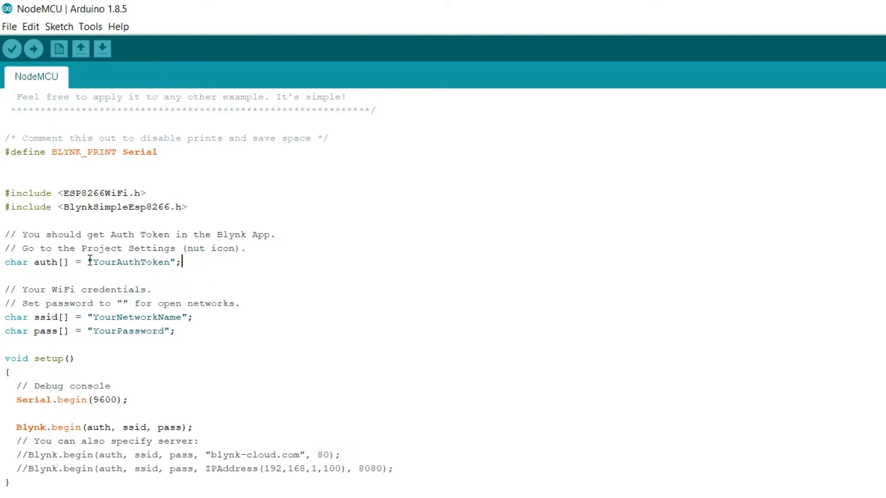
Set the Wi-Fi network name in the ssid string to 'Robo'.
{"action": "double_click", "coordinate": [130, 261]}
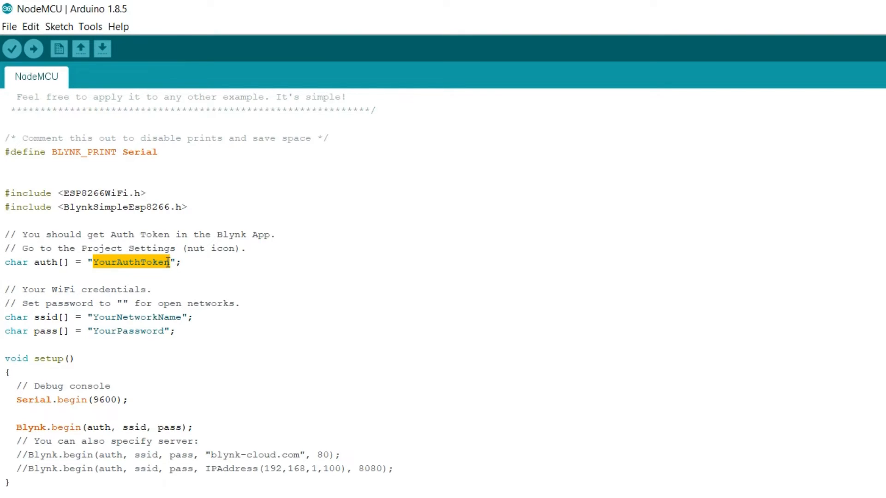
{"action": "mouse_move", "coordinate": [49, 331]}
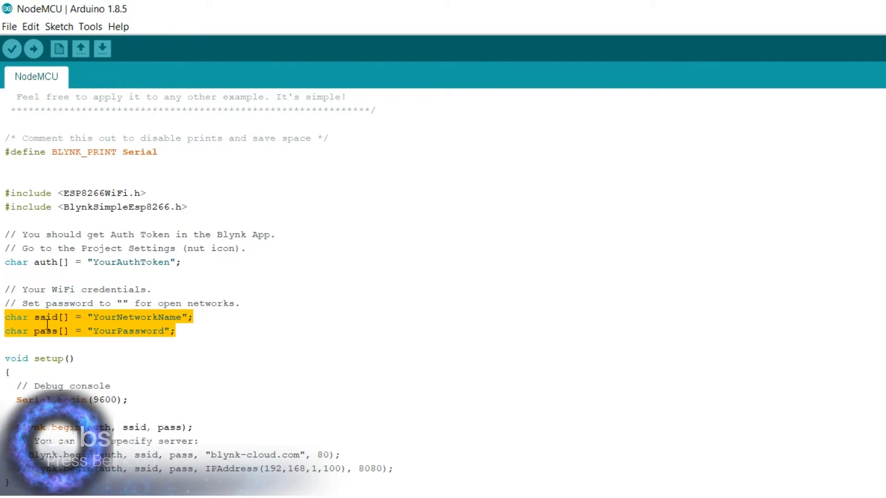
{"action": "left_click", "coordinate": [99, 317]}
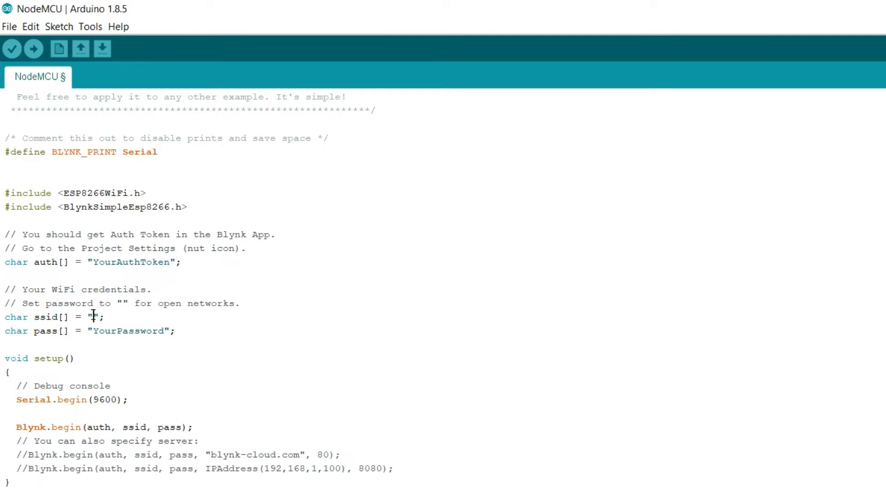
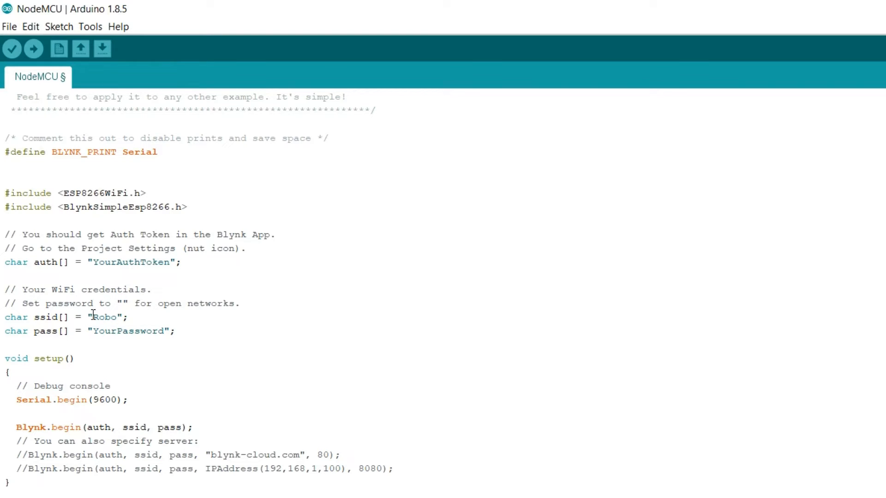
{"action": "key", "text": "BackSpace"}
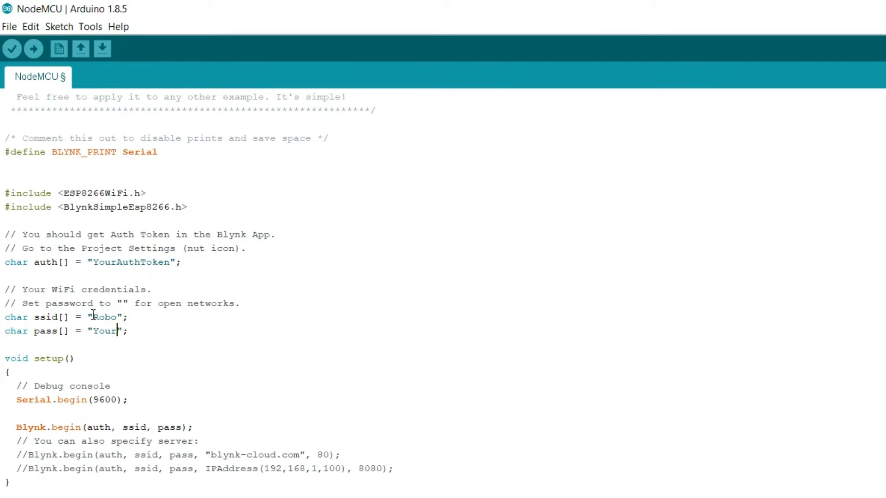
{"action": "key", "text": "Backspace"}
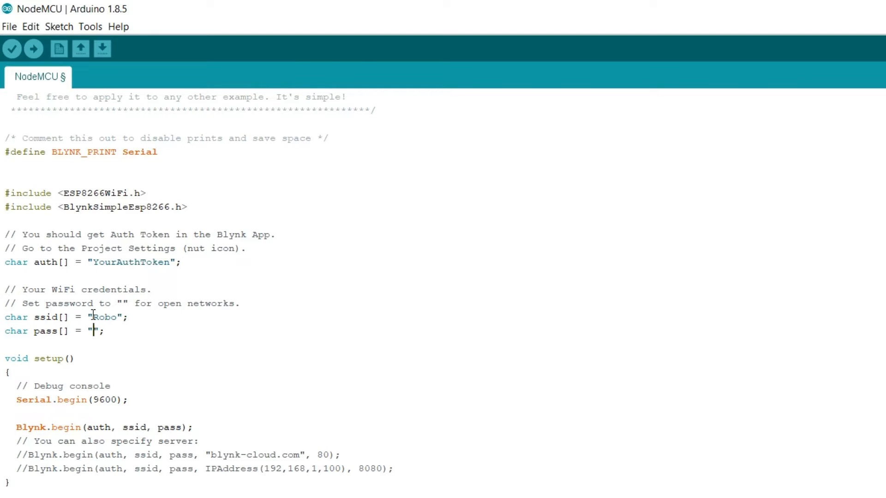
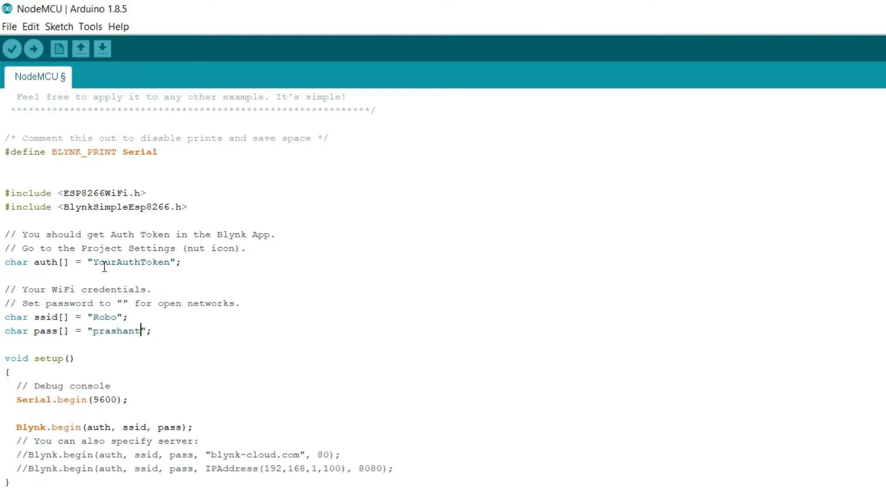
{"action": "mouse_move", "coordinate": [90, 27]}
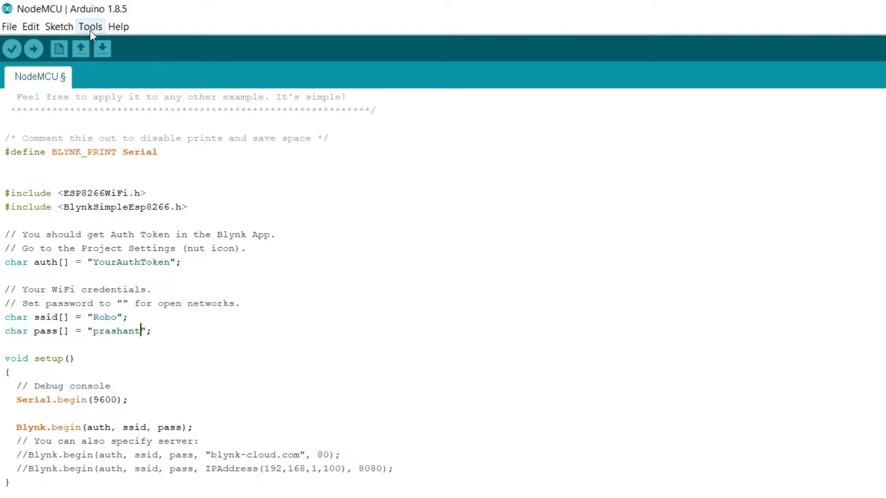
{"action": "left_click", "coordinate": [90, 26]}
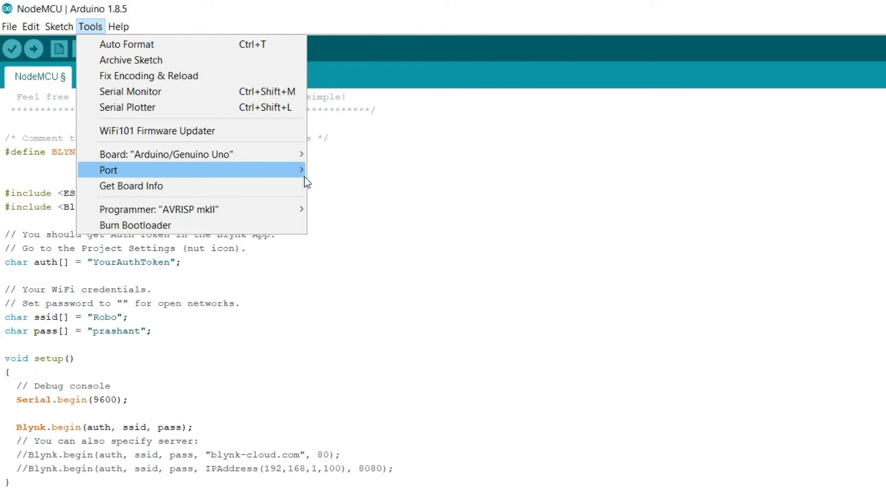
{"action": "left_click", "coordinate": [331, 186]}
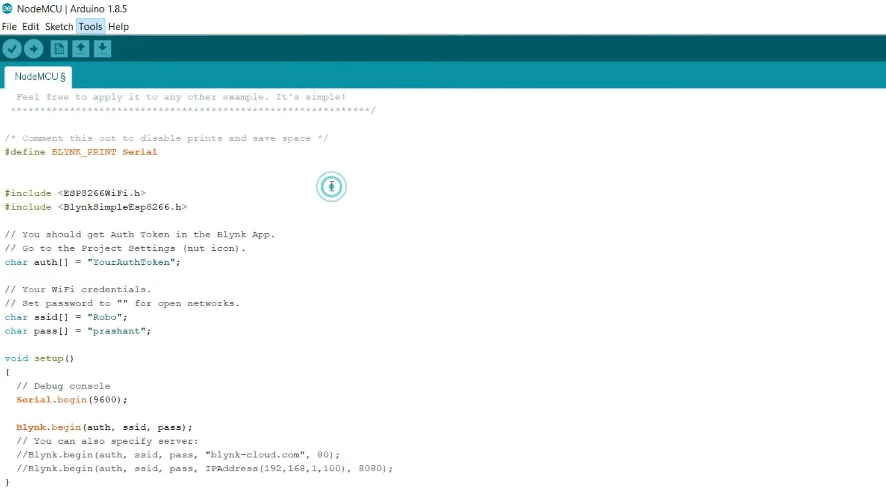
{"action": "mouse_move", "coordinate": [33, 49]}
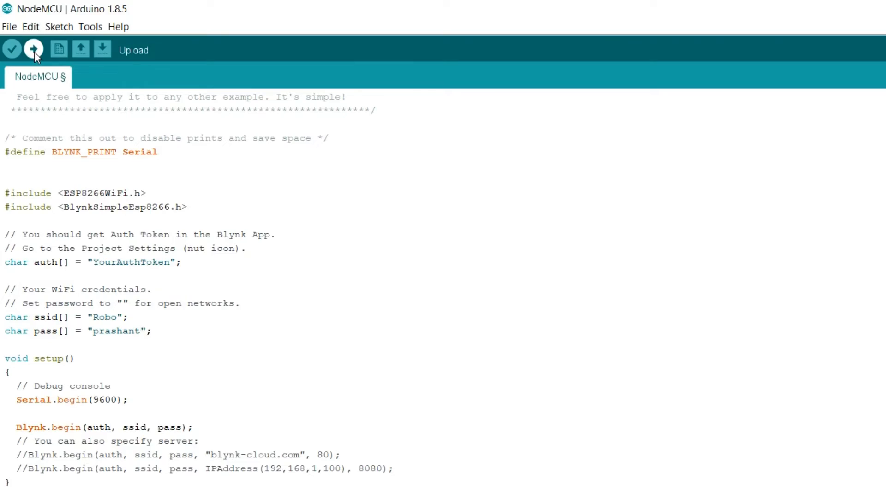